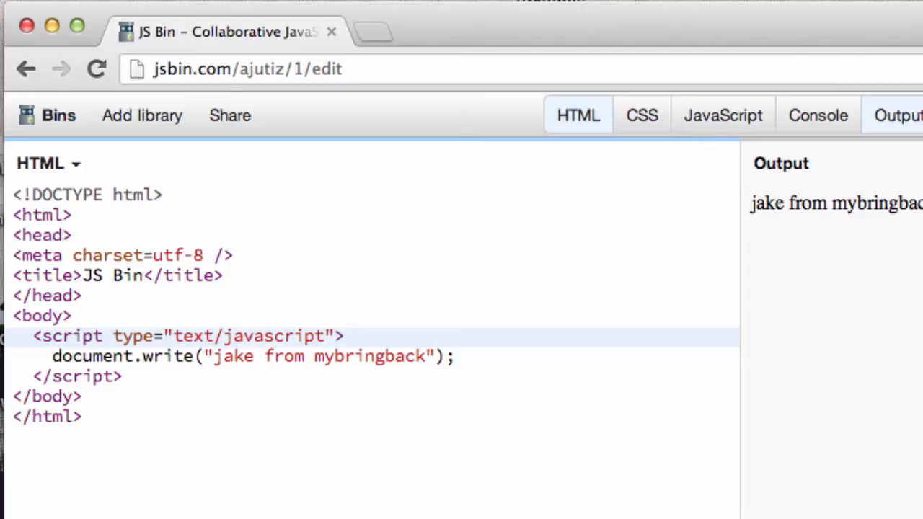
- Place the cursor at the end of the script tag line to add a line above document.write
click(345, 336)
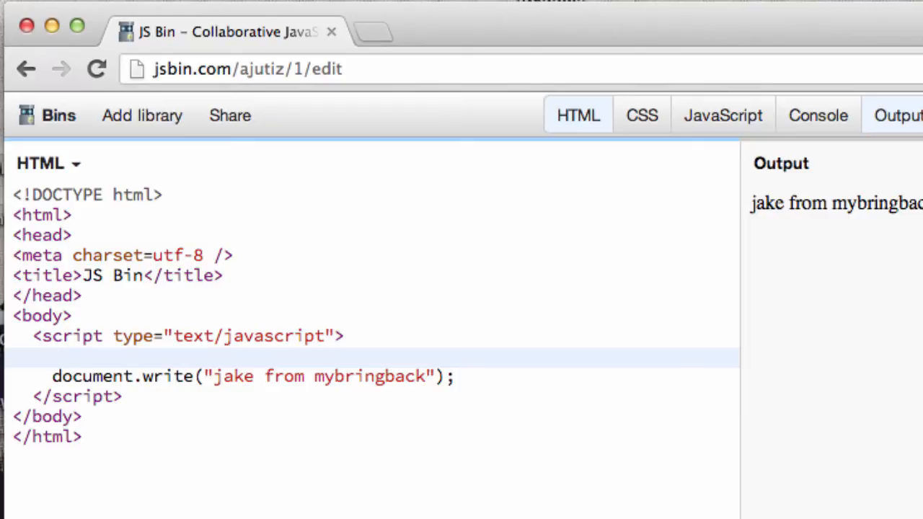
click(52, 356)
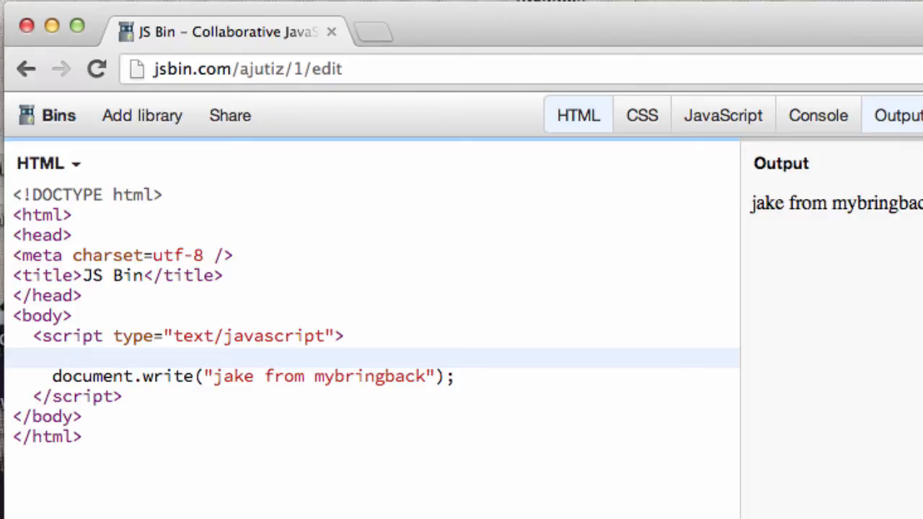
click(61, 359)
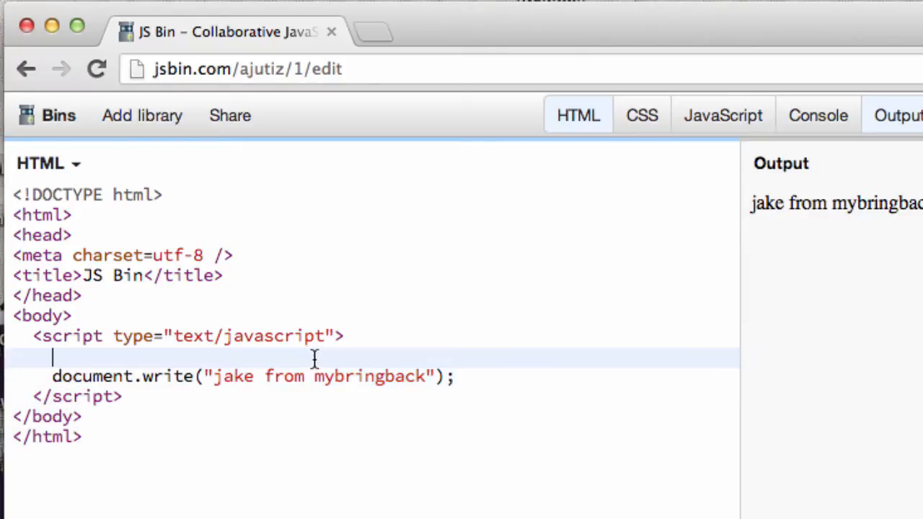
mouse_move(196, 359)
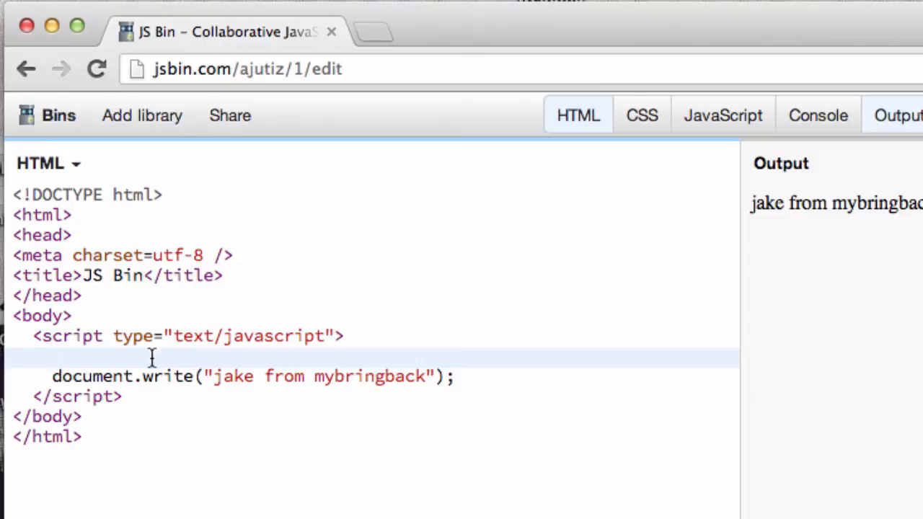
click(40, 336)
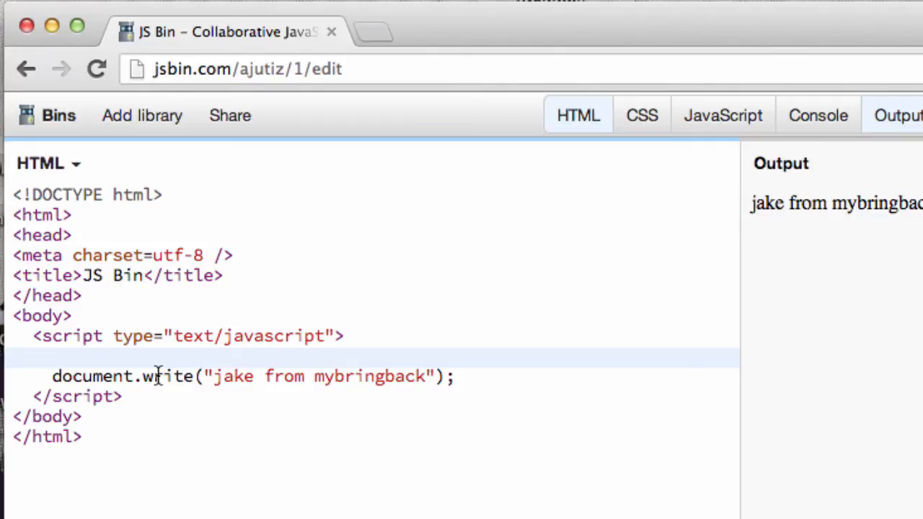
- Type the comment '//heyo commments and don't compile me' on the blank line
text(/)
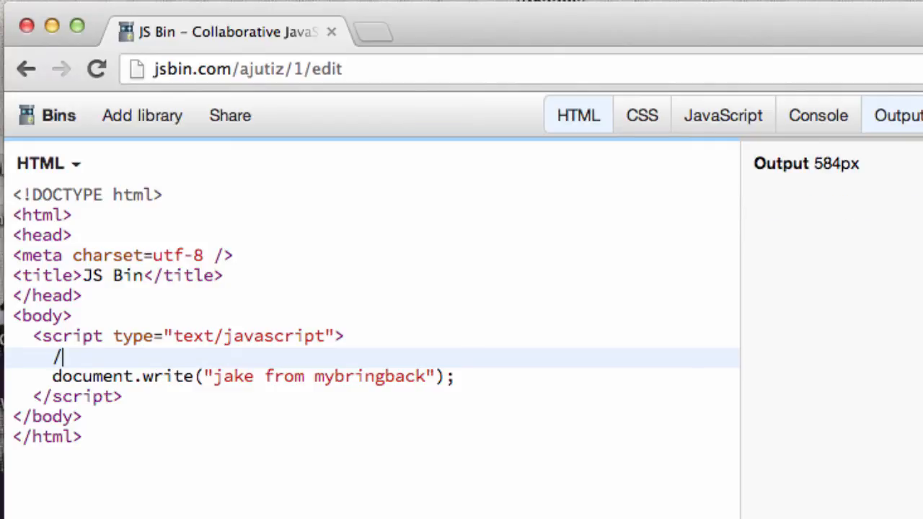
text(/)
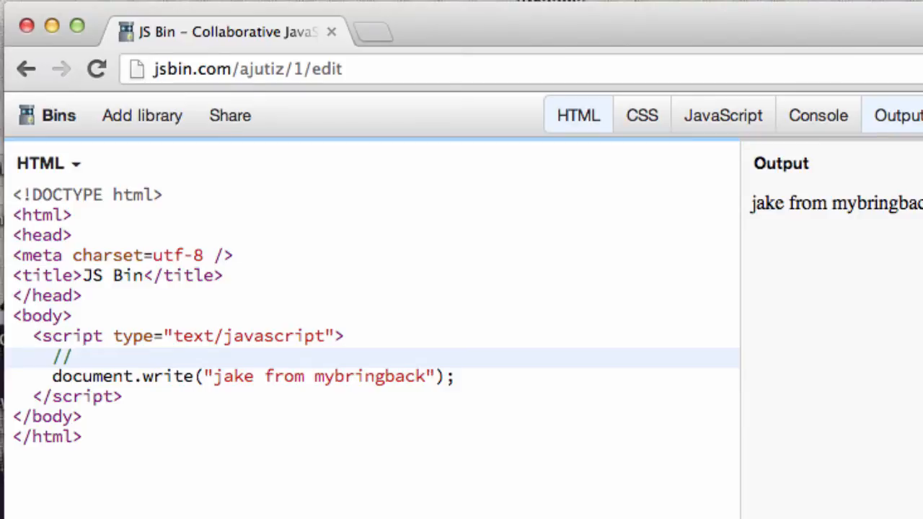
text(hey)
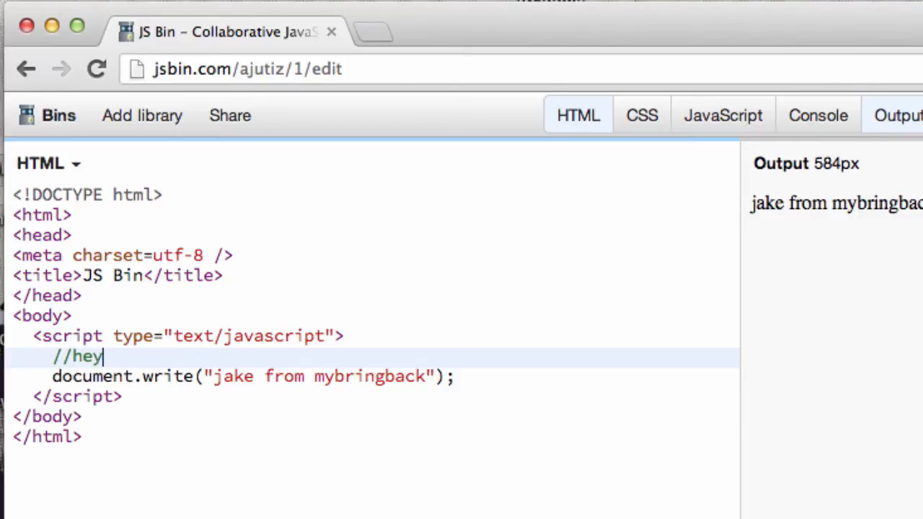
text(o commments and don't)
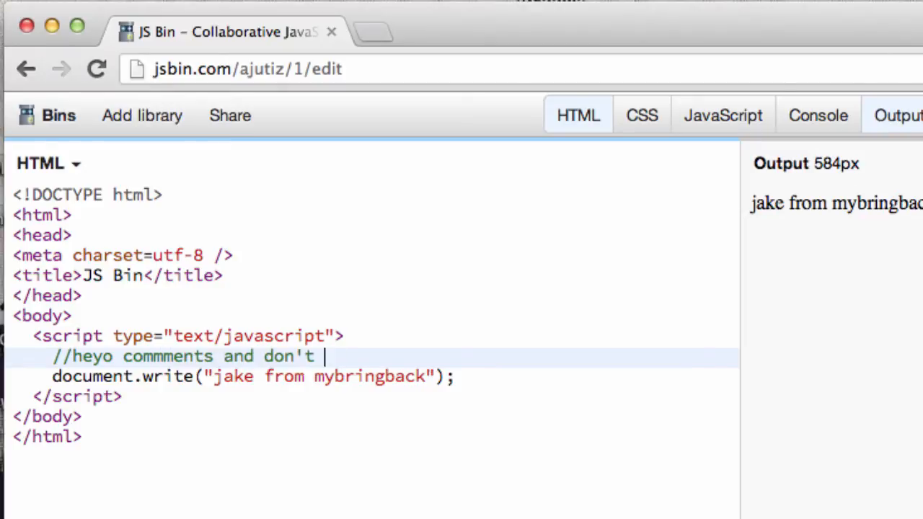
text(compile me)
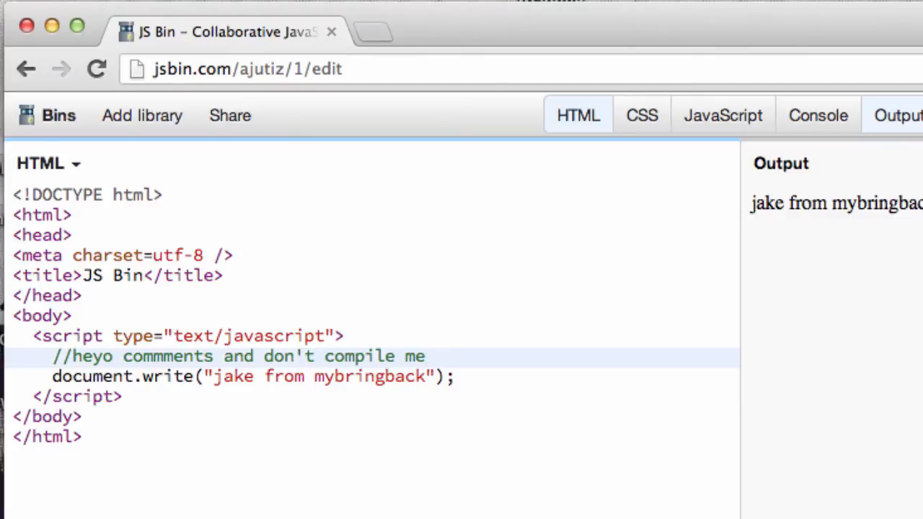
mouse_move(65, 376)
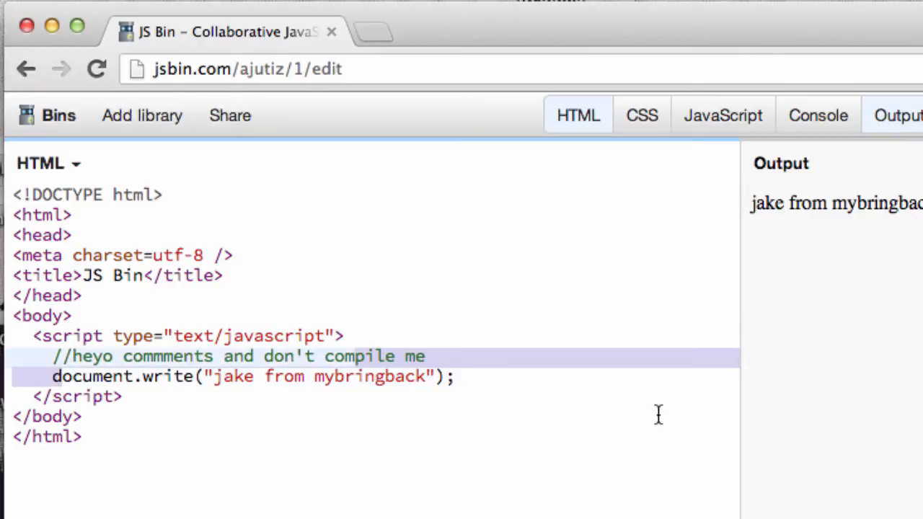
click(54, 376)
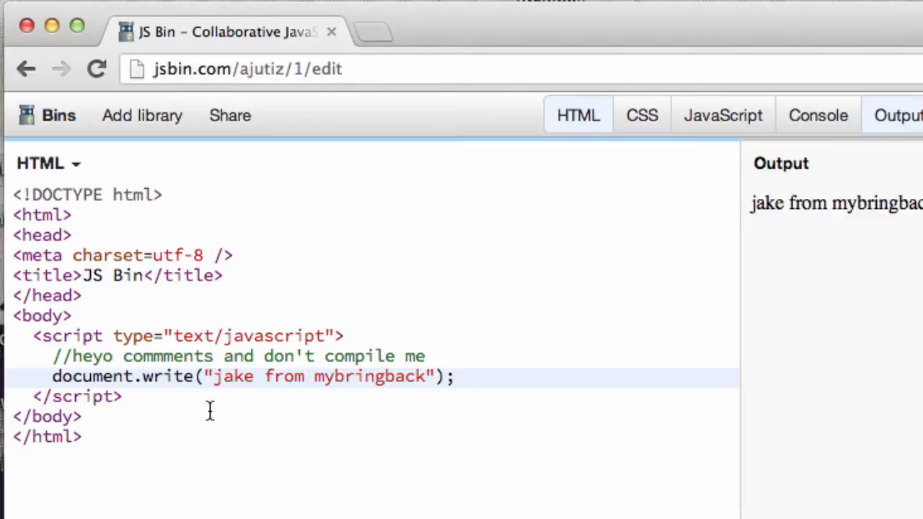
text(/)
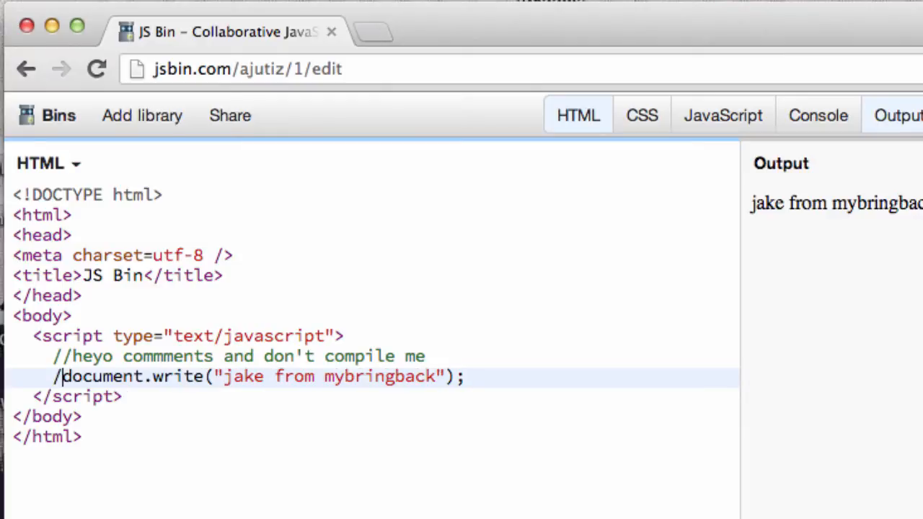
text(/)
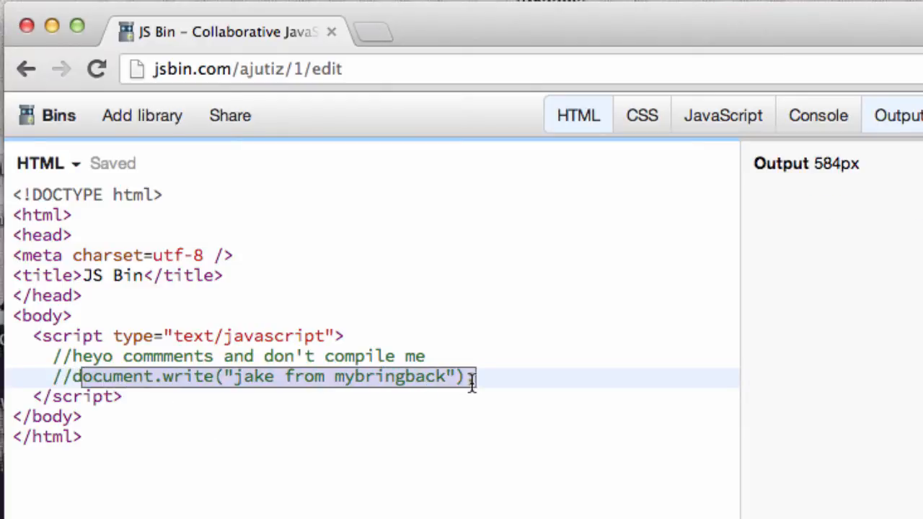
text(;)
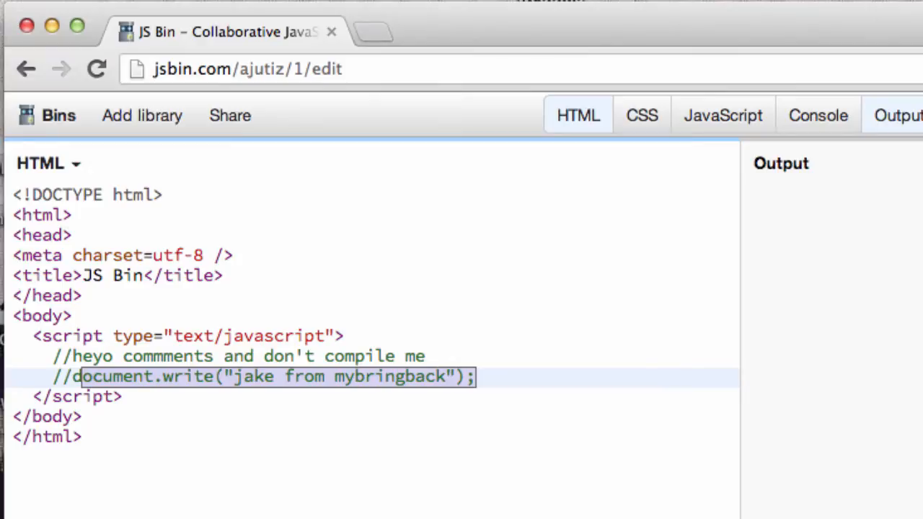
mouse_move(797, 184)
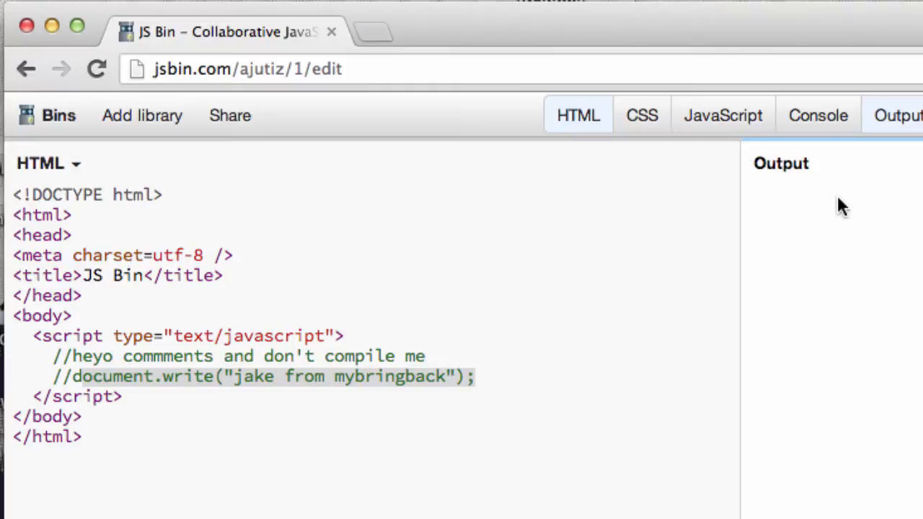
mouse_move(49, 391)
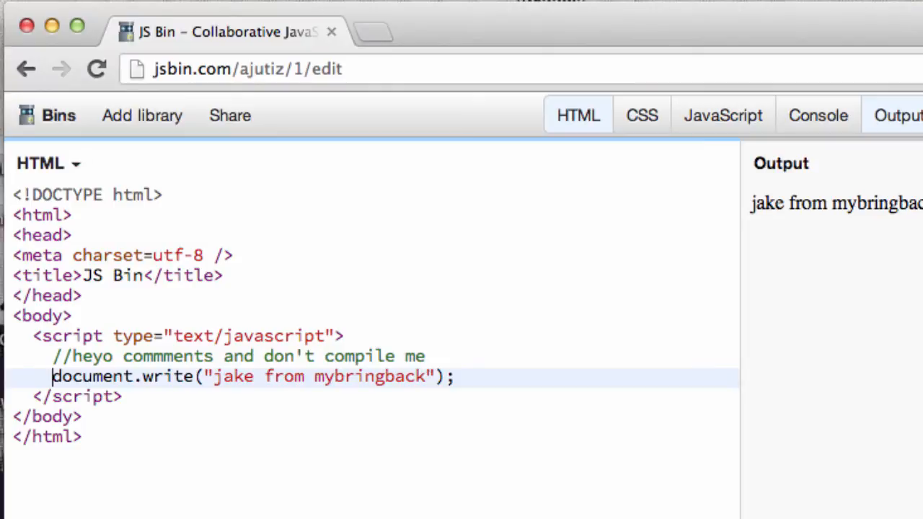
- Insert an empty line after the document.write statement
click(51, 396)
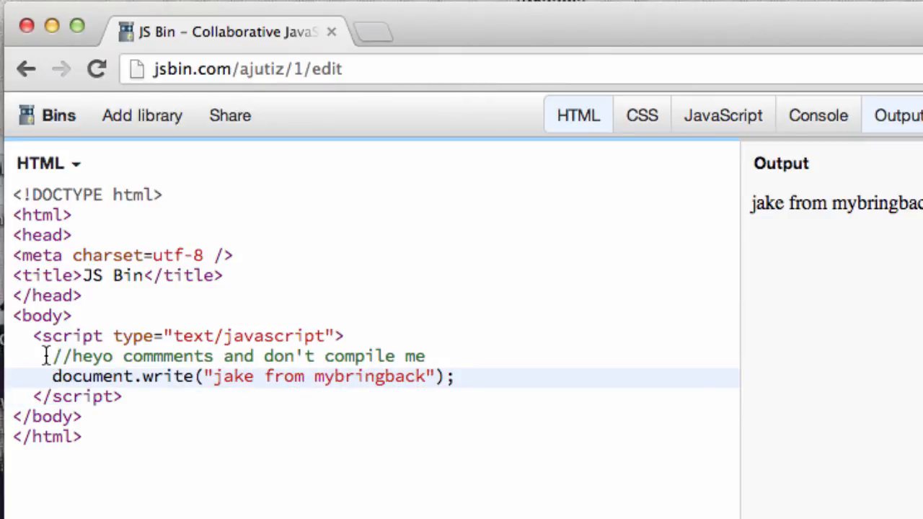
double_click(237, 356)
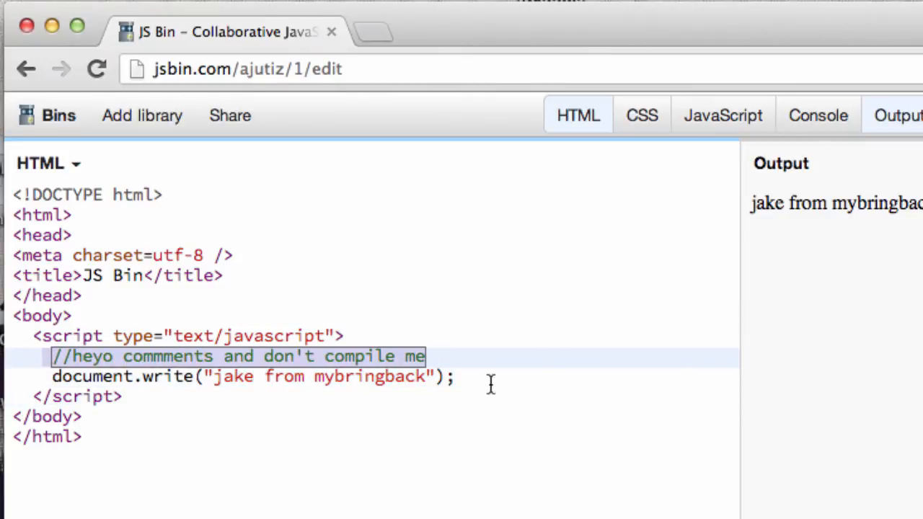
key(Return)
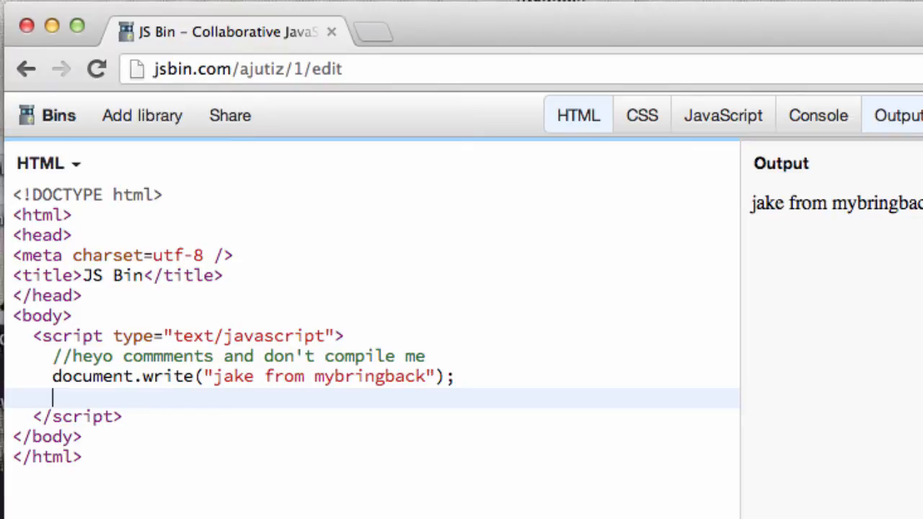
- Write a /* */ comment block spanning several lines below document.write
text(/)
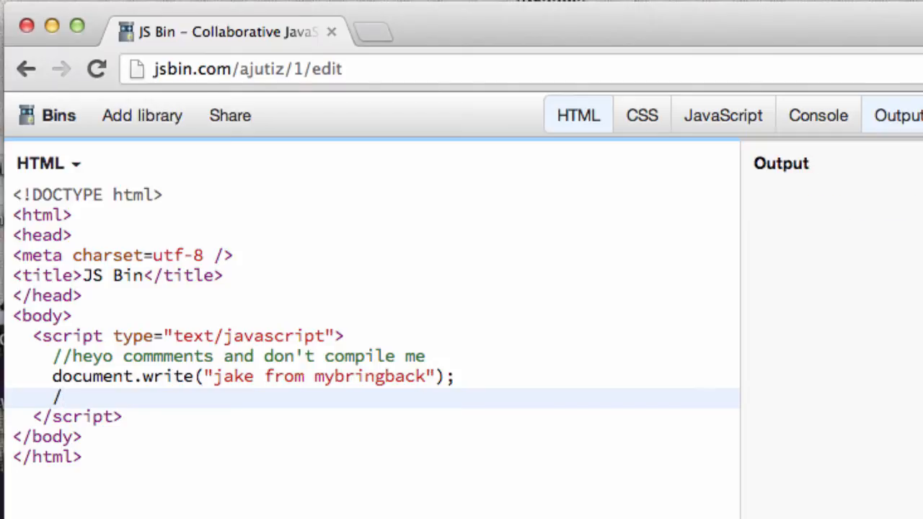
text(*)
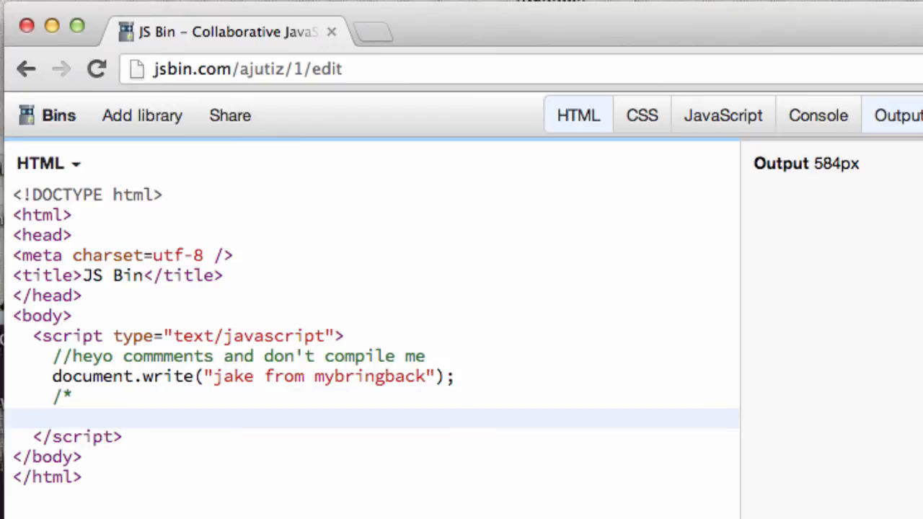
key(enter)
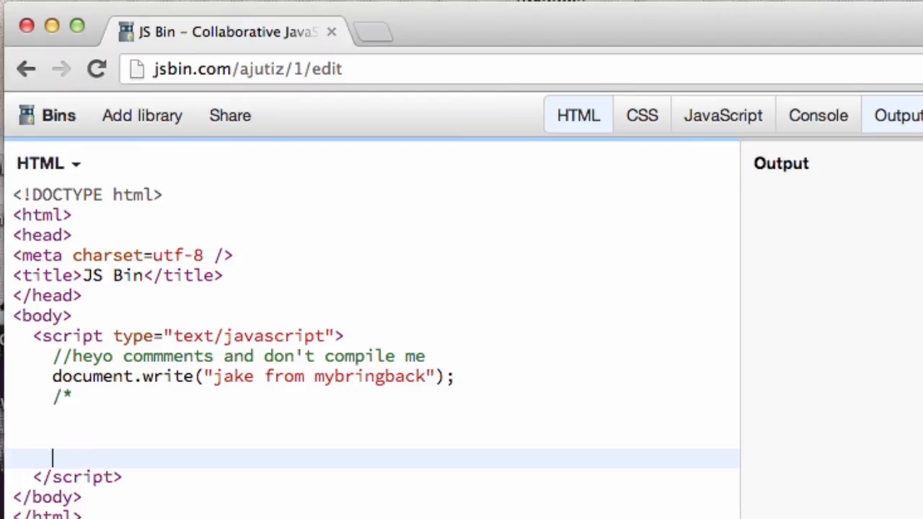
text(*)
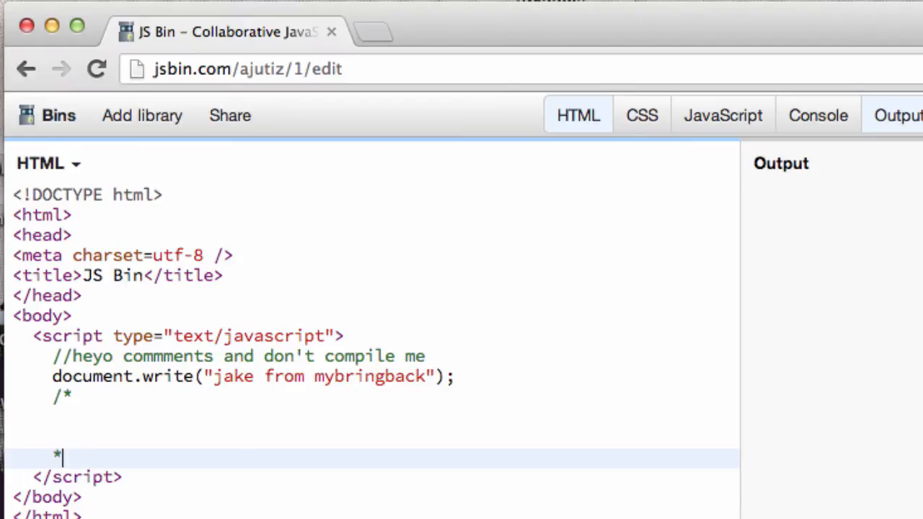
text(/)
click(373, 416)
text(haldgjk)
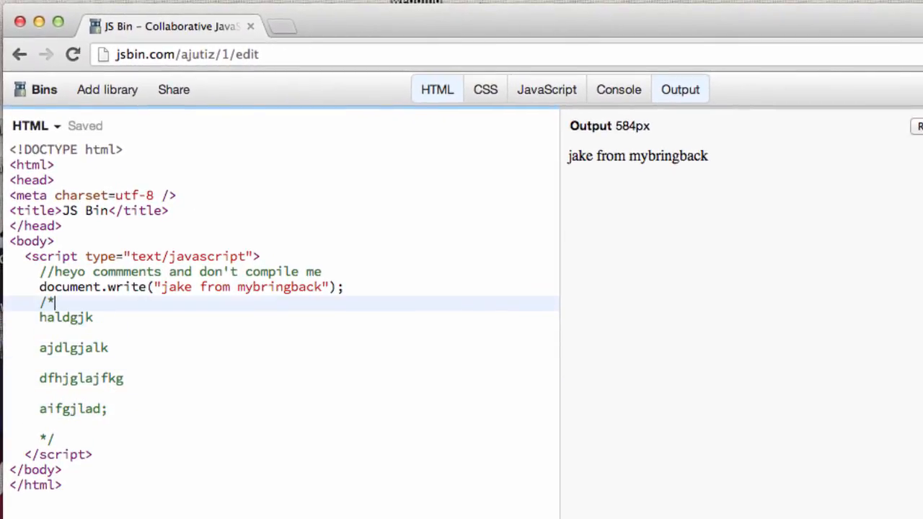
drag(54, 302, 123, 378)
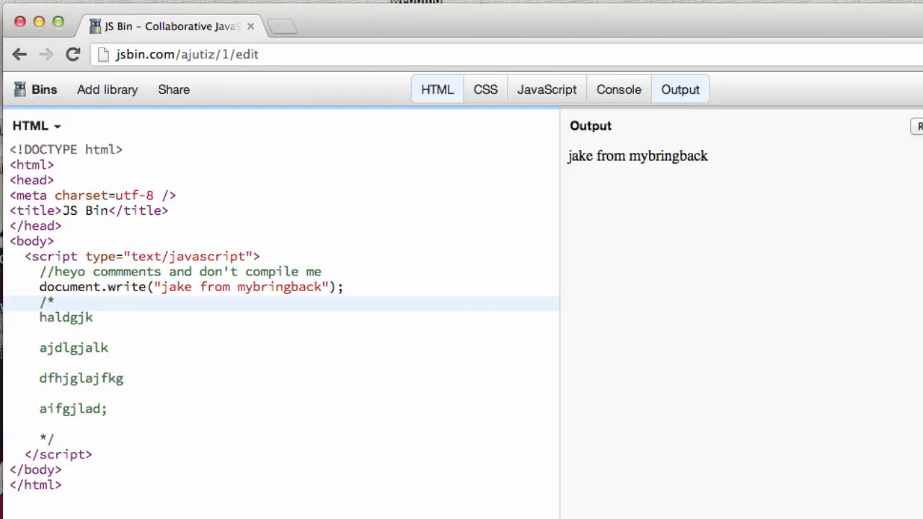
double_click(62, 271)
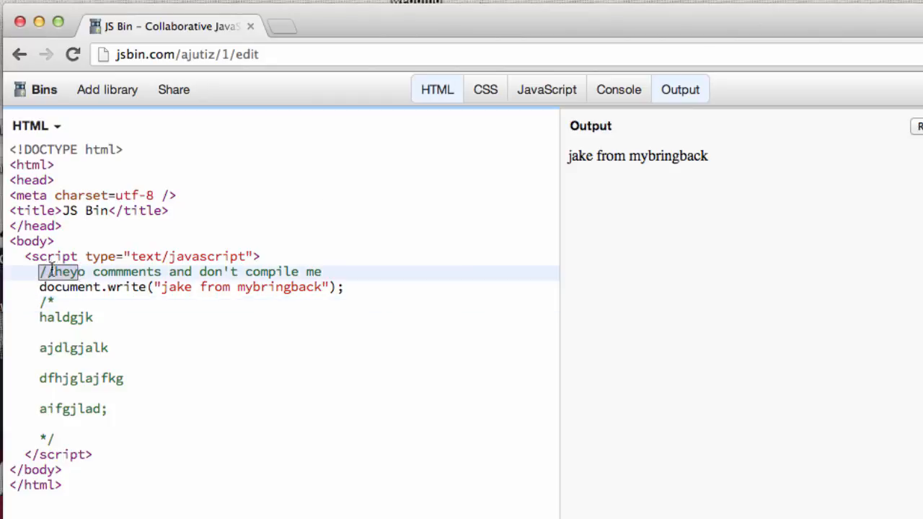